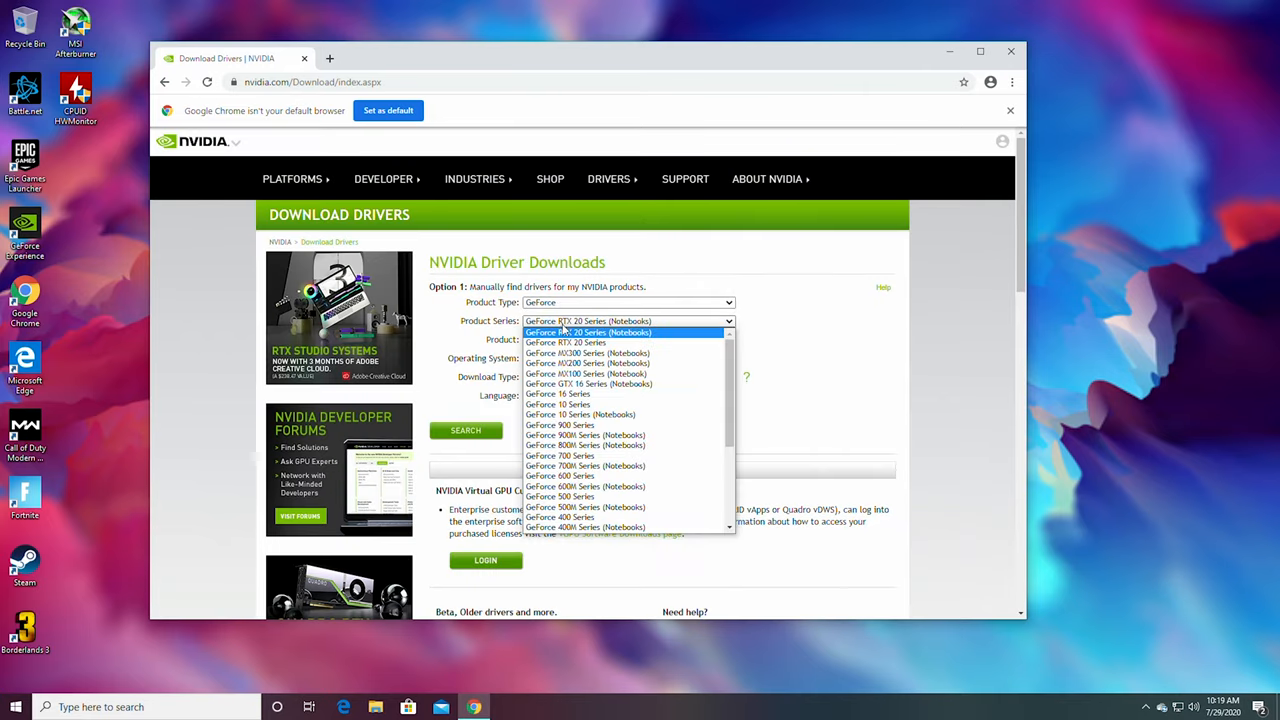
# - Find and start downloading the GeForce RTX 2070 SUPER Windows 10 64-bit Game Ready driver
pyautogui.click(588, 332)
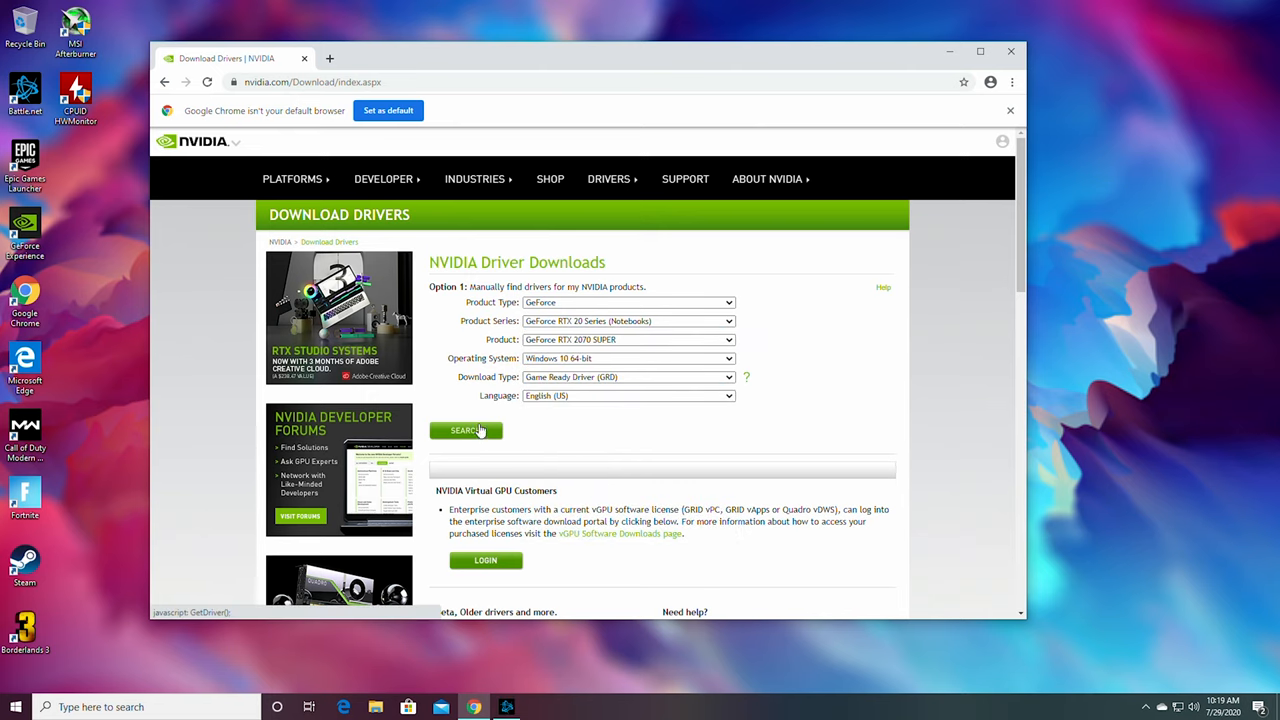
pyautogui.click(464, 430)
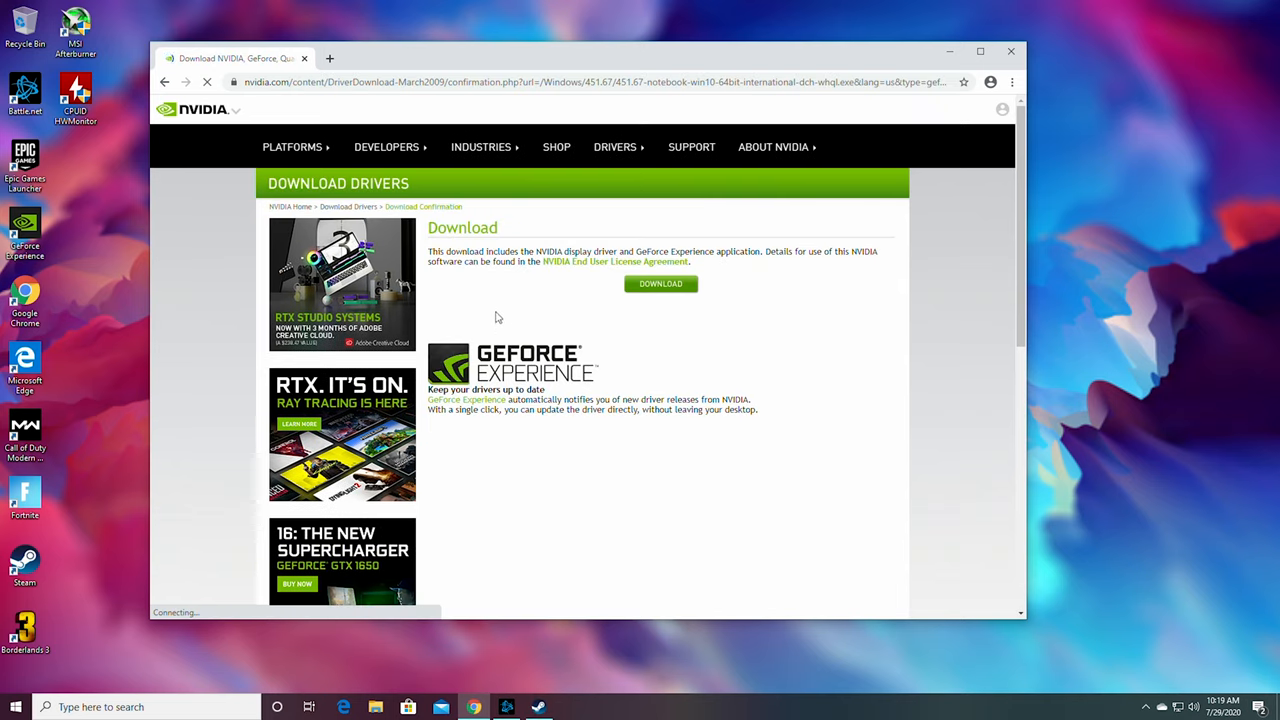
pyautogui.click(660, 284)
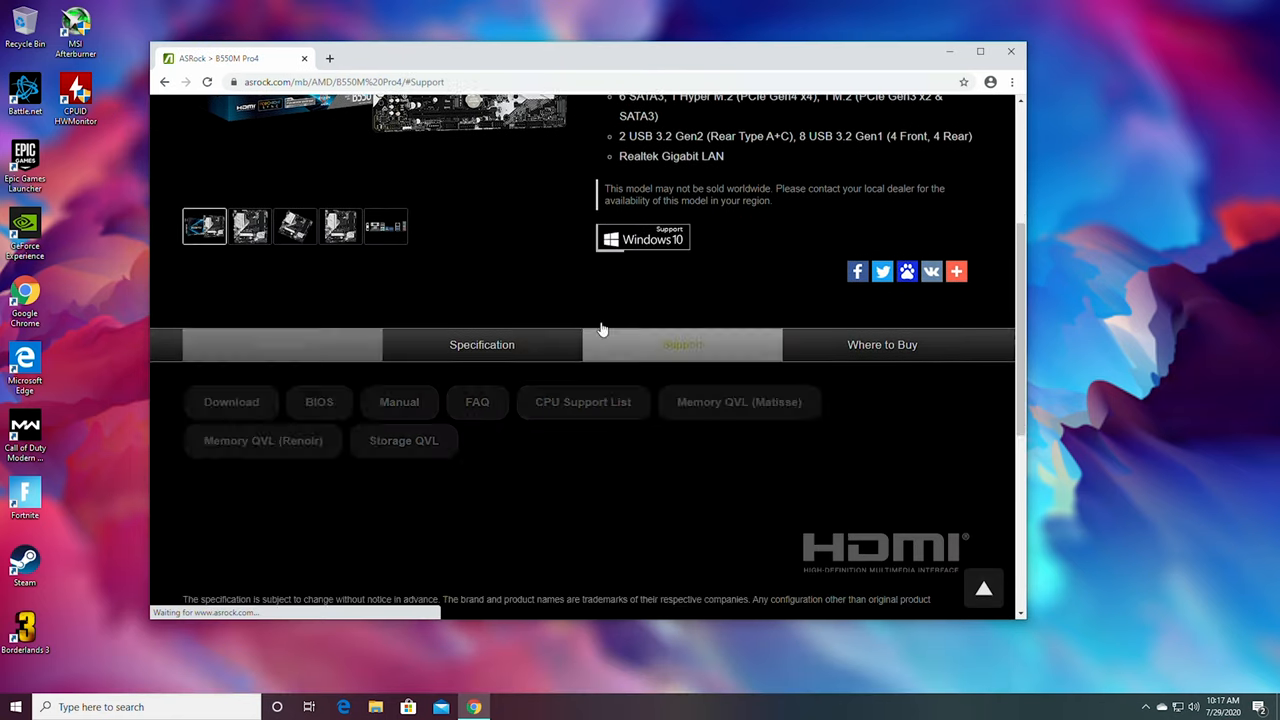
# - Download the AMD chipset driver ver.2.04.09.131 for Windows 10 64bit from the B550M Pro4 support page
pyautogui.scroll(-3)
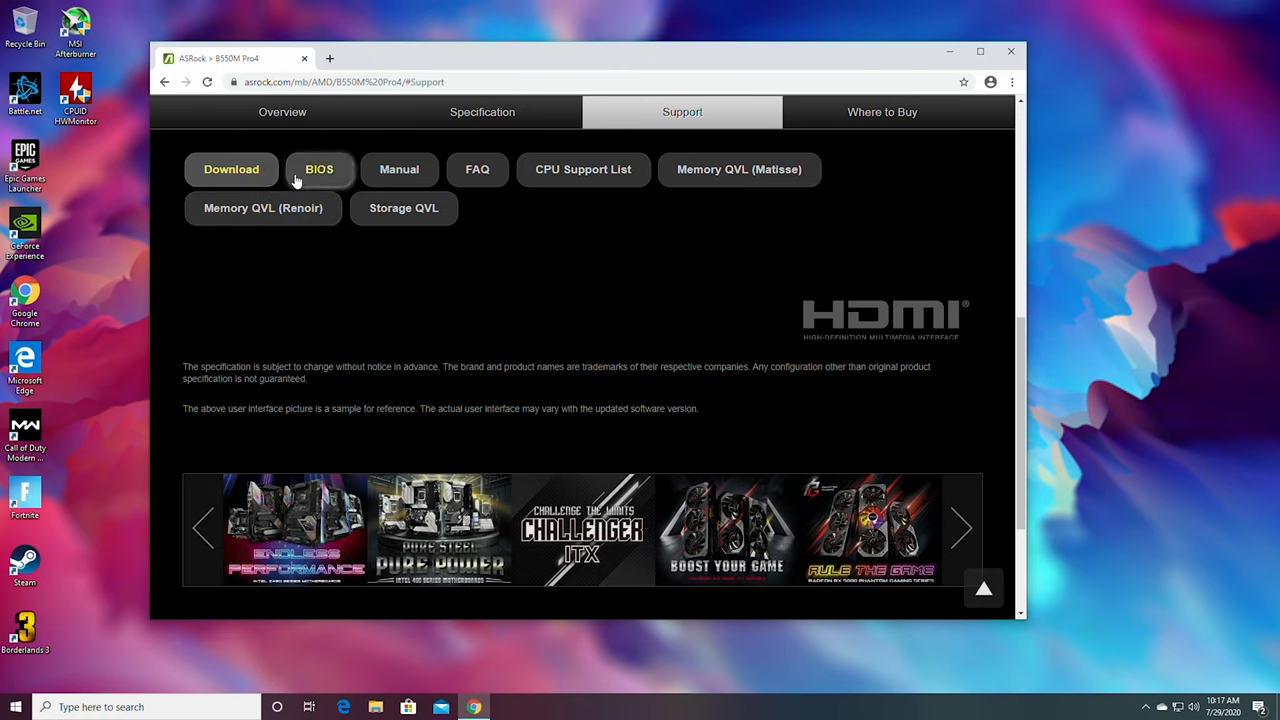
pyautogui.click(230, 168)
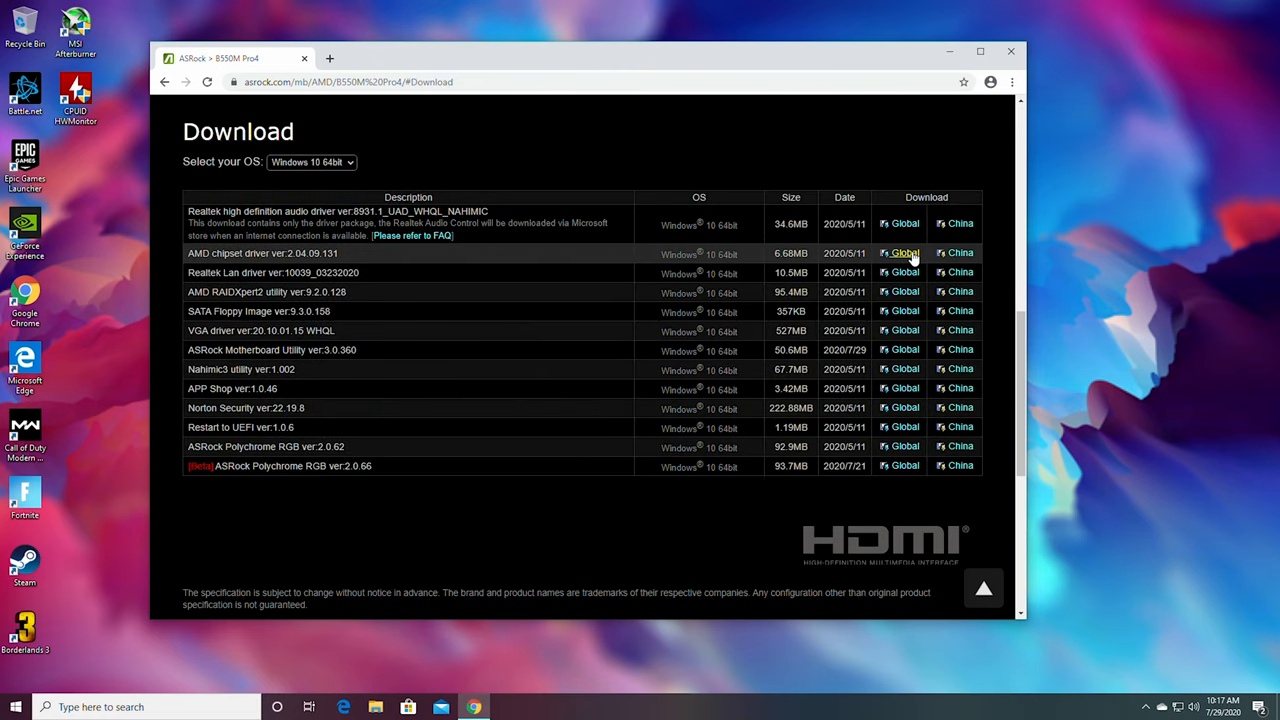
pyautogui.click(900, 252)
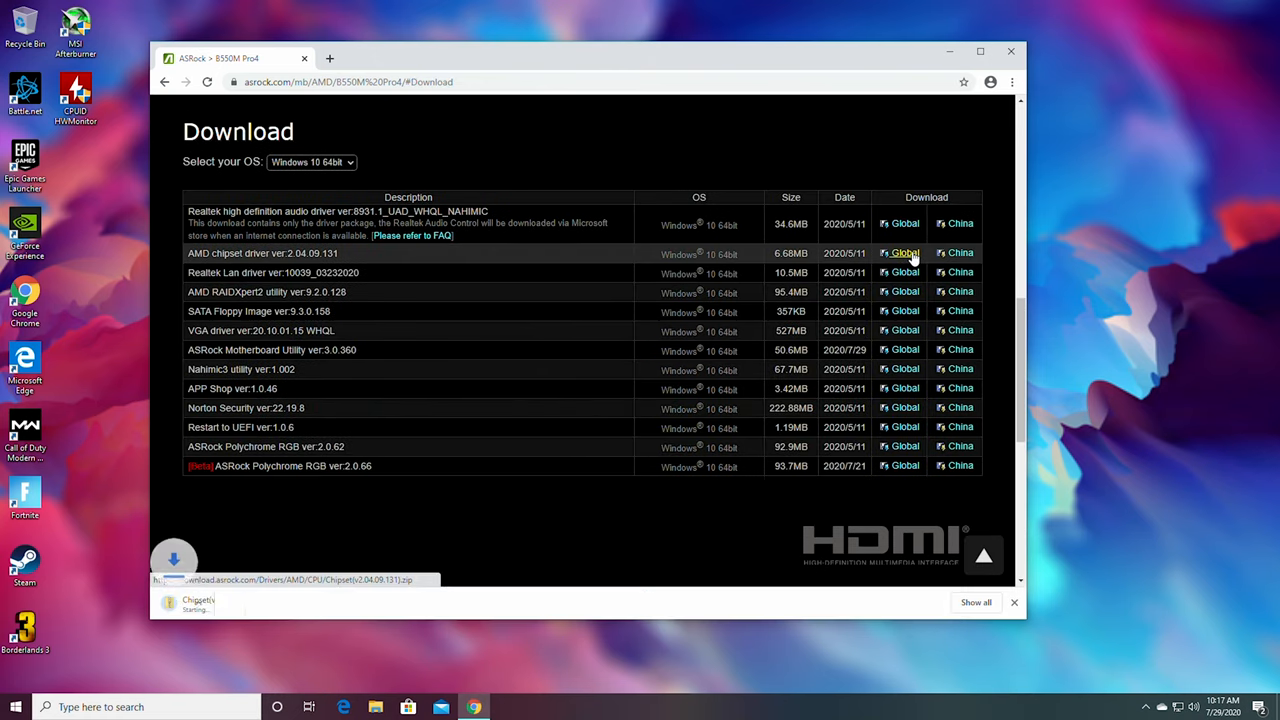
pyautogui.click(190, 600)
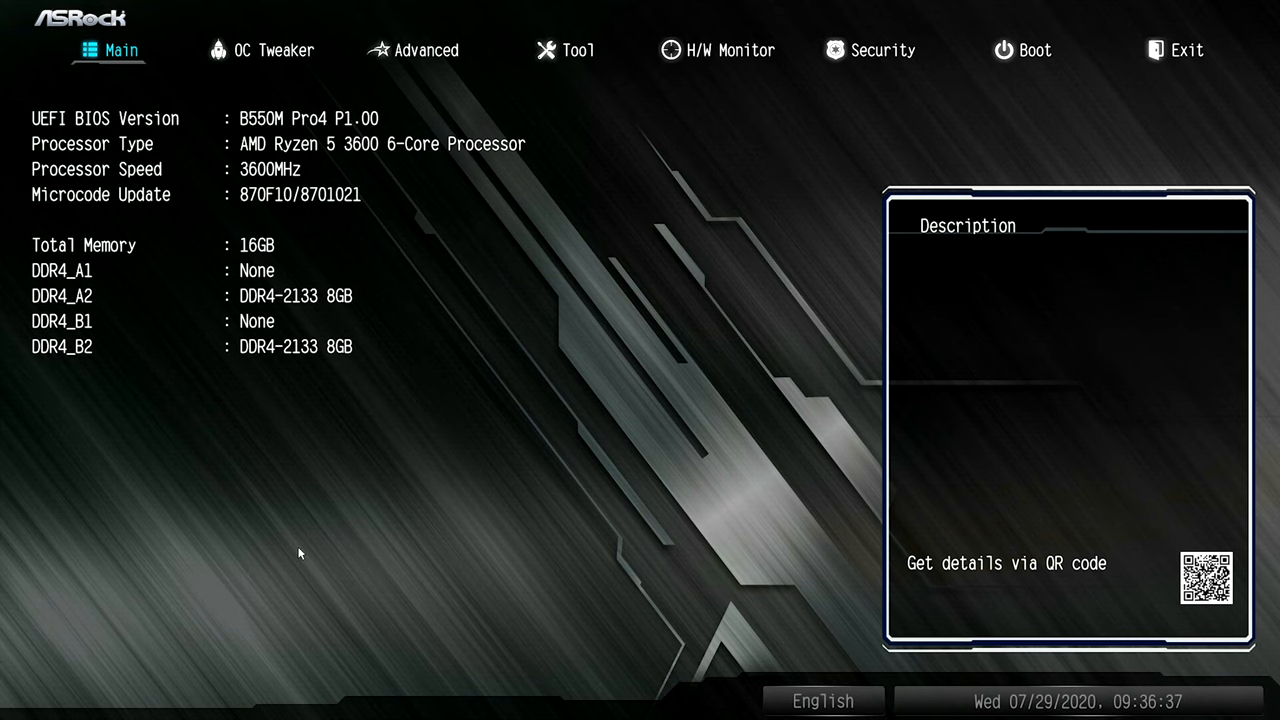
# - Load XMP 2.0 Profile 1 in OC Tweaker, giving DDR4-3600 memory at 1.350 V
pyautogui.click(276, 50)
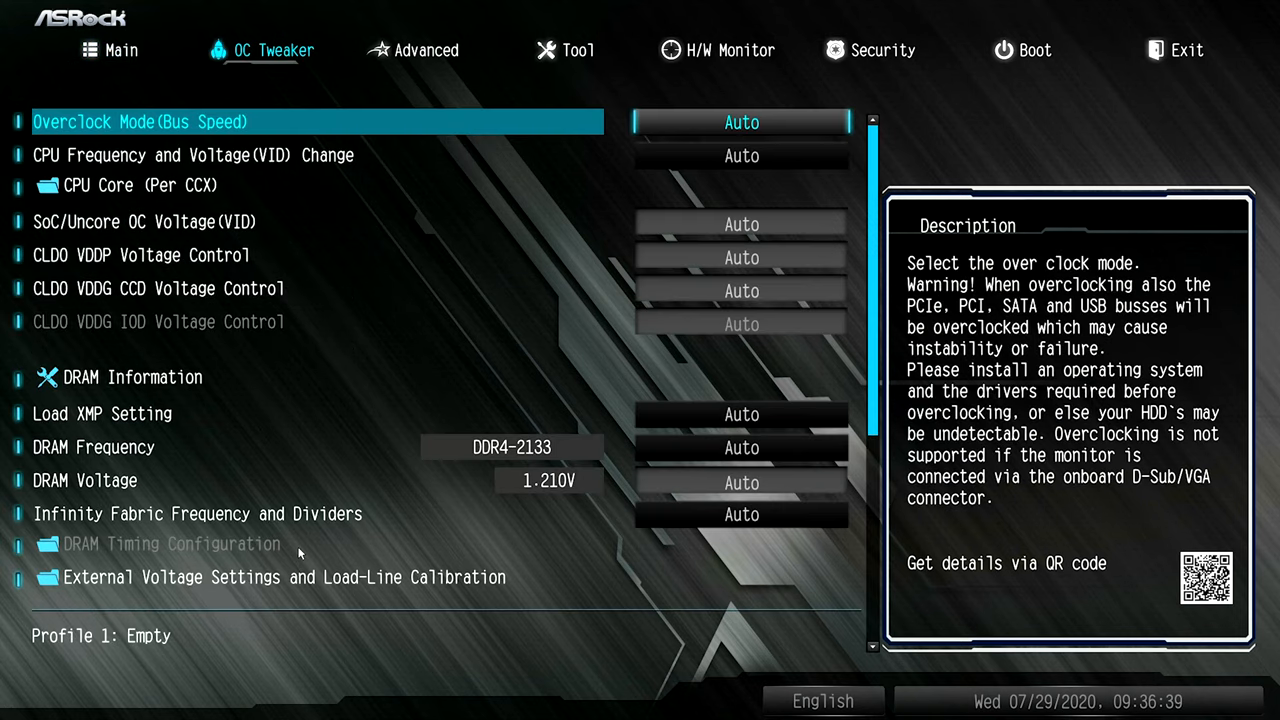
pyautogui.click(102, 412)
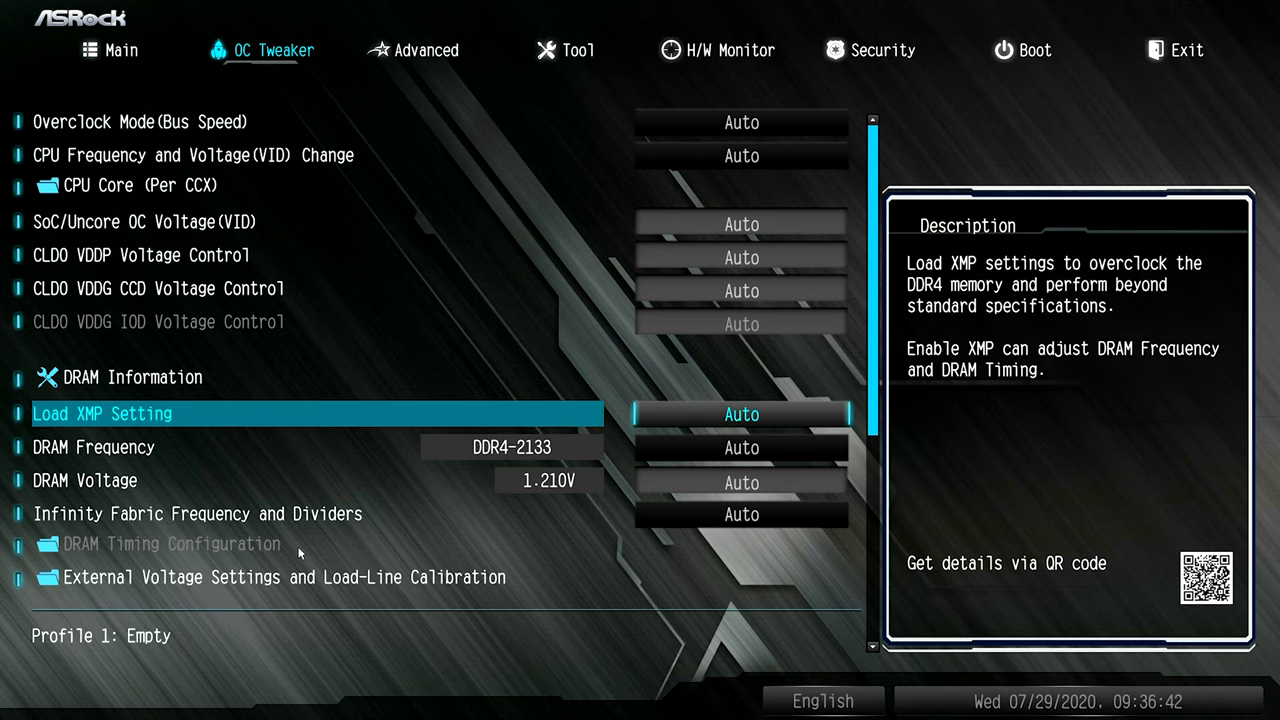
pyautogui.click(740, 414)
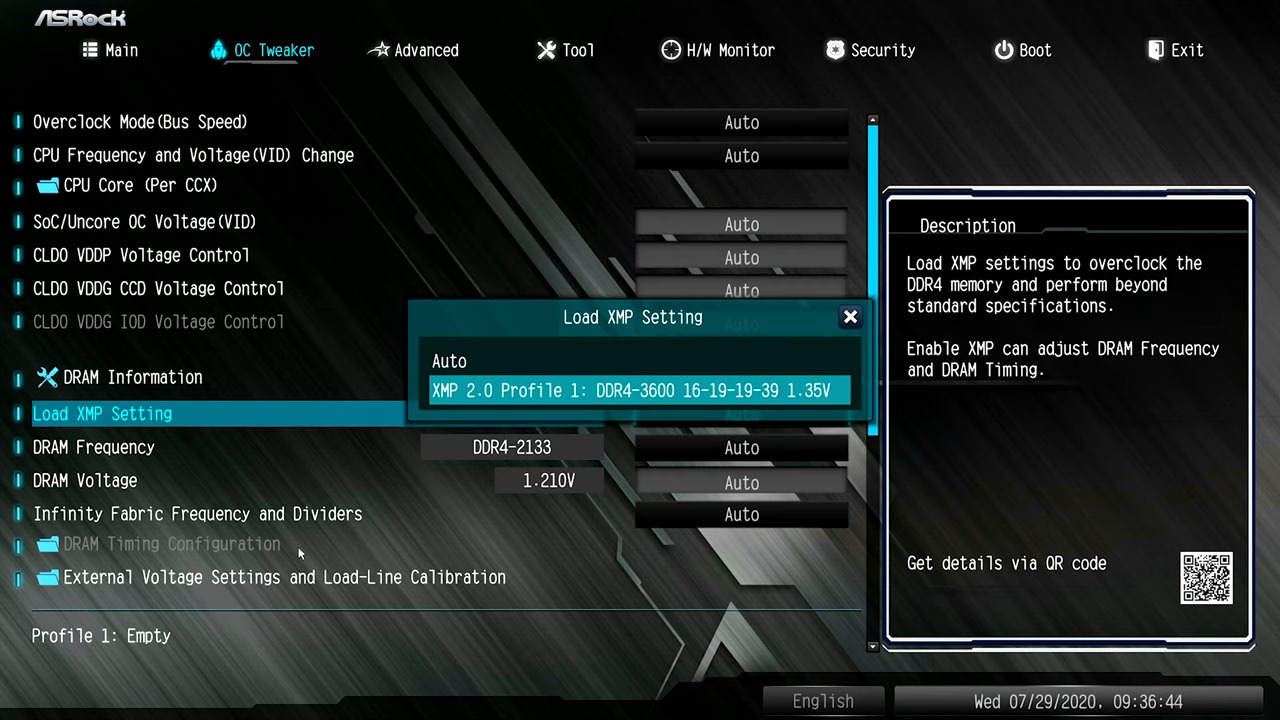
pyautogui.click(632, 390)
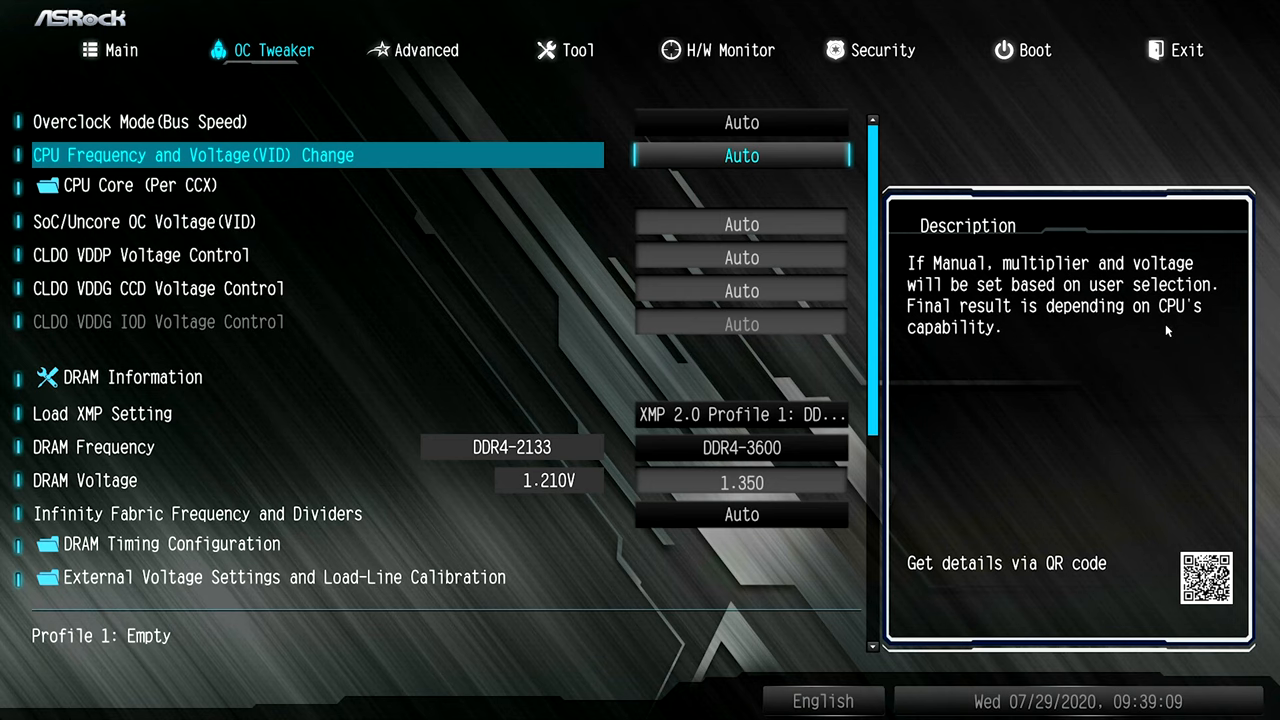
# - Set CPU frequency and voltage manually to 4300 MHz at 1.30000 V, then view H/W Monitor
pyautogui.click(740, 156)
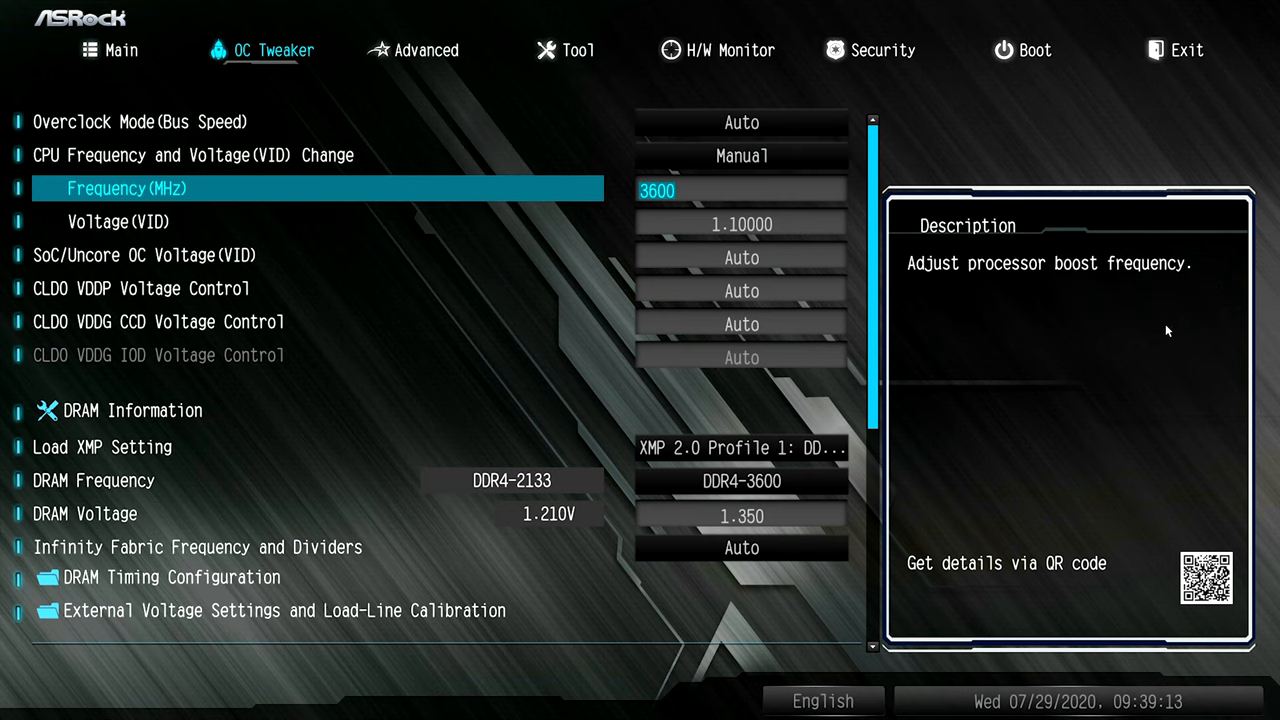
pyautogui.write('42')
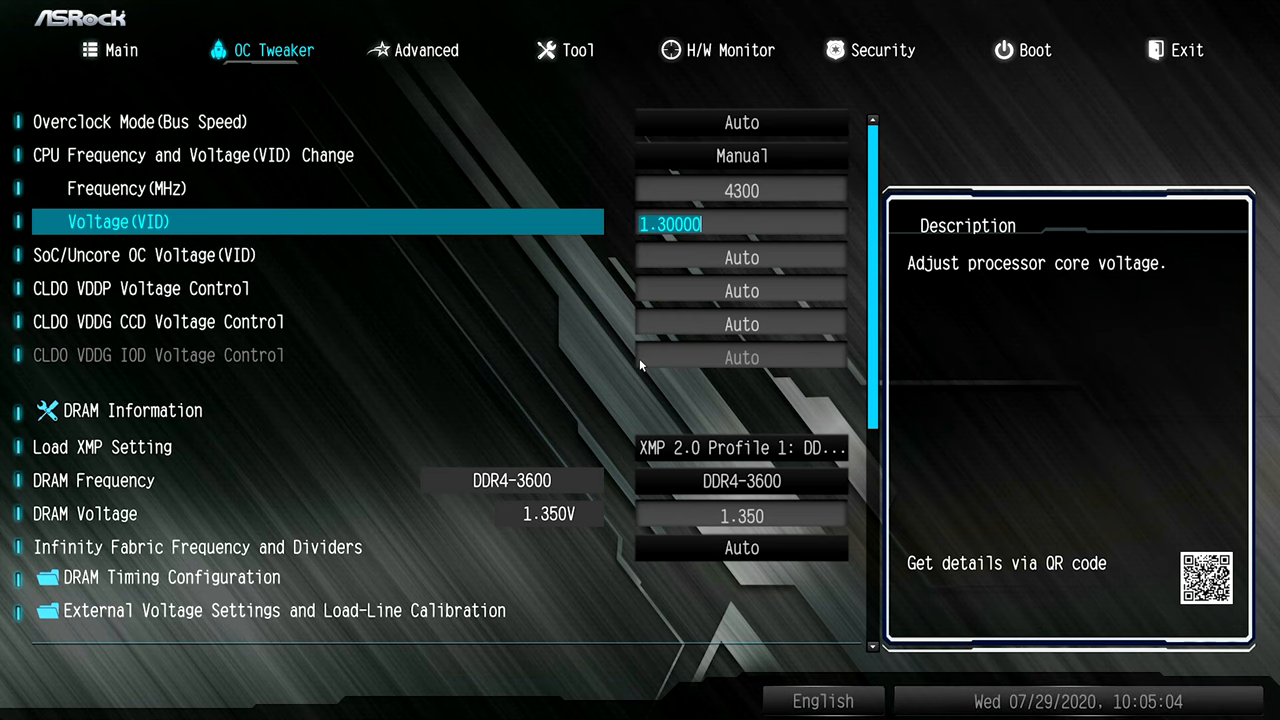
pyautogui.click(732, 50)
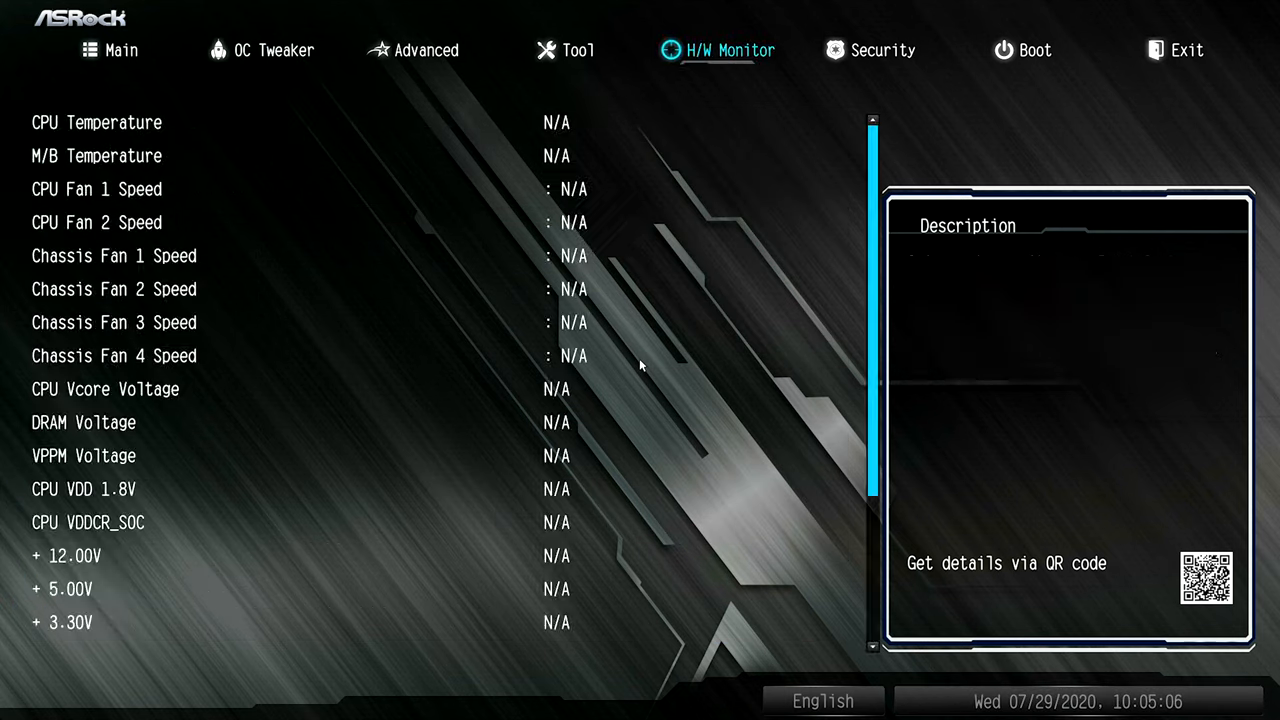
# - Save the overclock changes and exit UEFI setup
pyautogui.click(1180, 48)
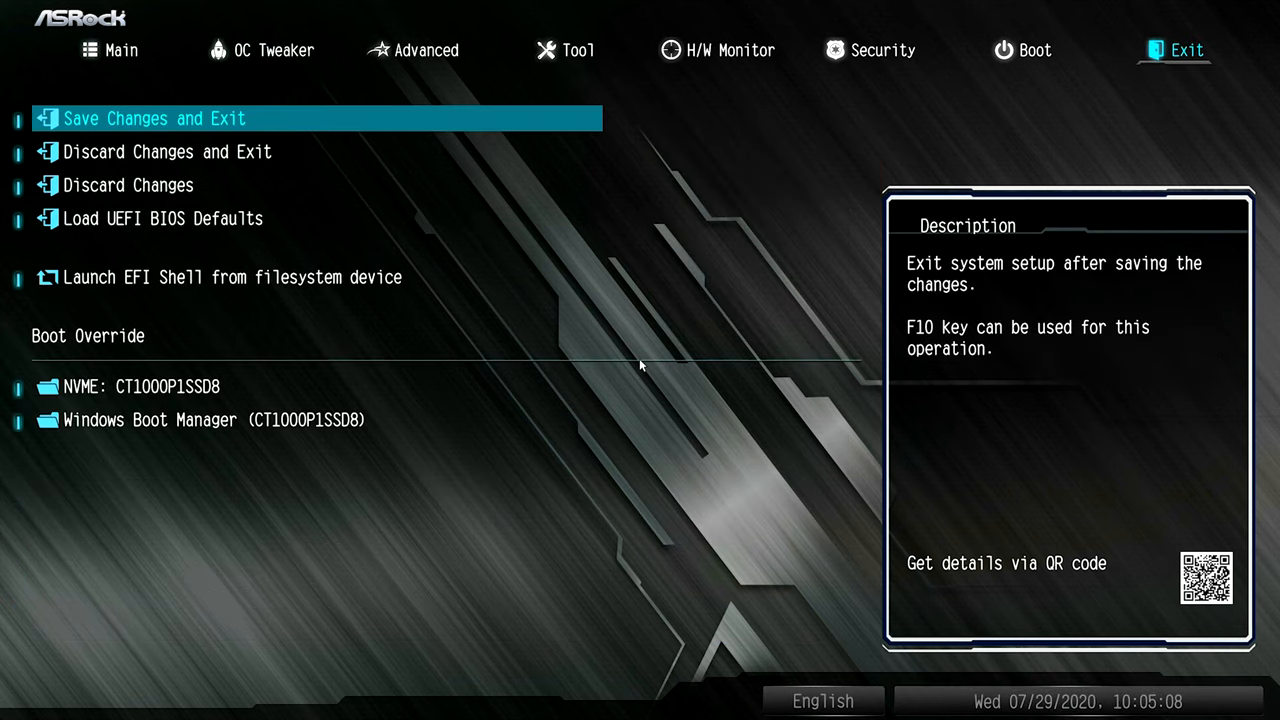
pyautogui.click(150, 118)
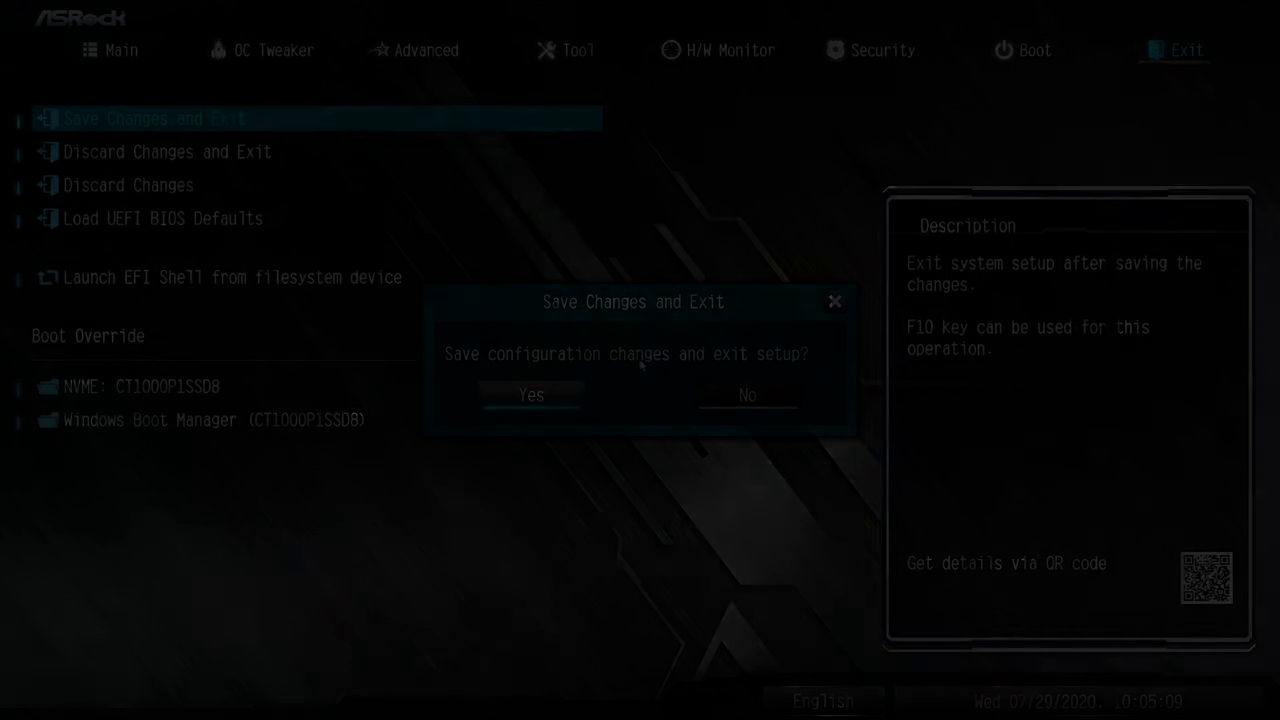
pyautogui.click(532, 396)
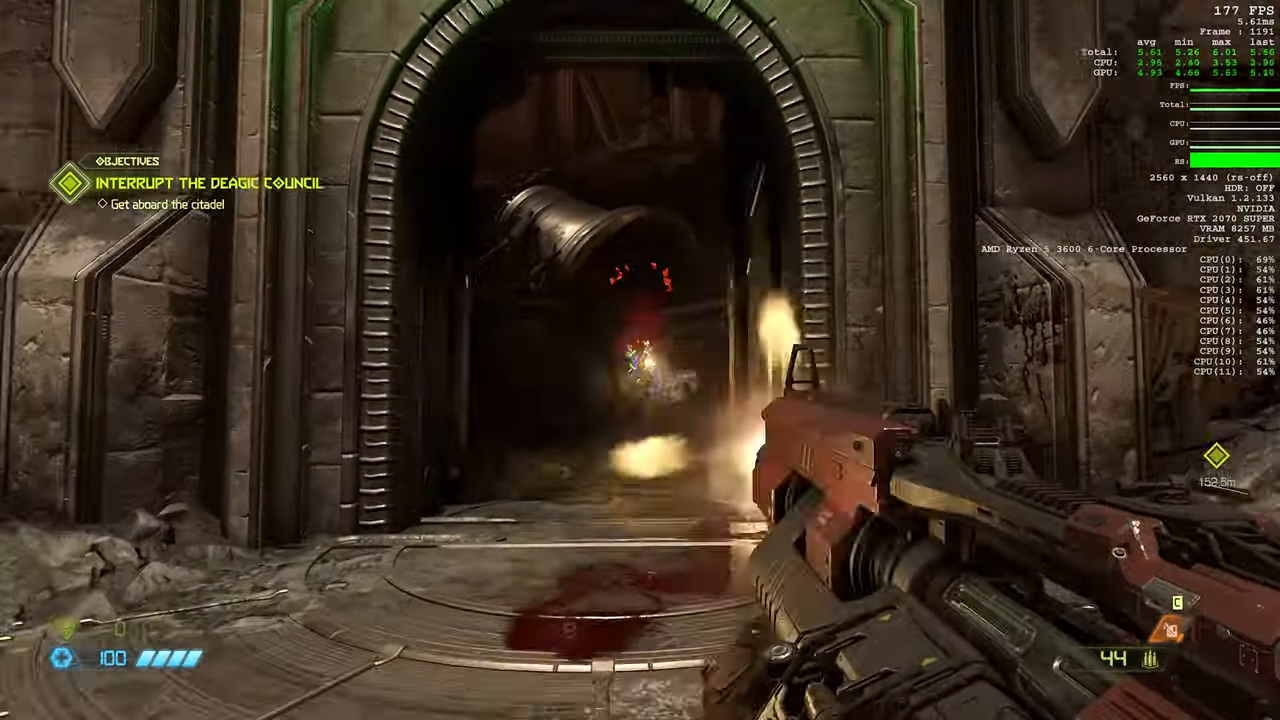